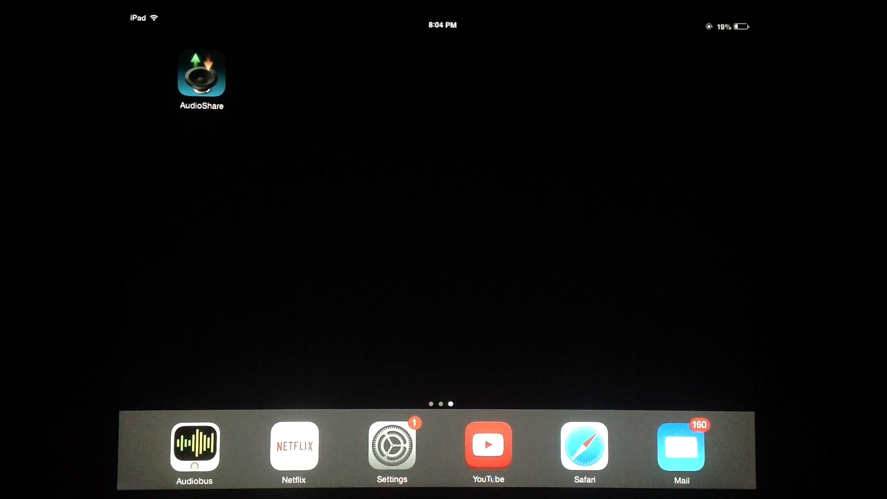
Step: Launch AudioShare from the iOS home screen to an empty library
left_click(201, 76)
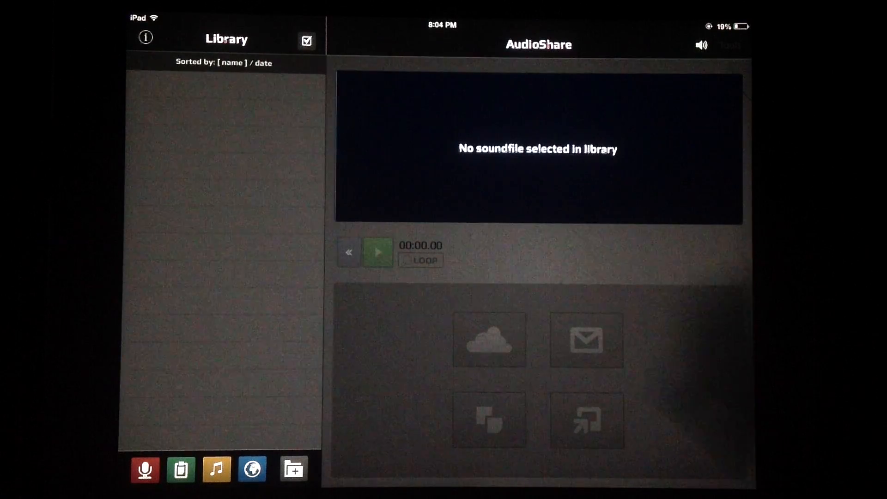
left_click(145, 37)
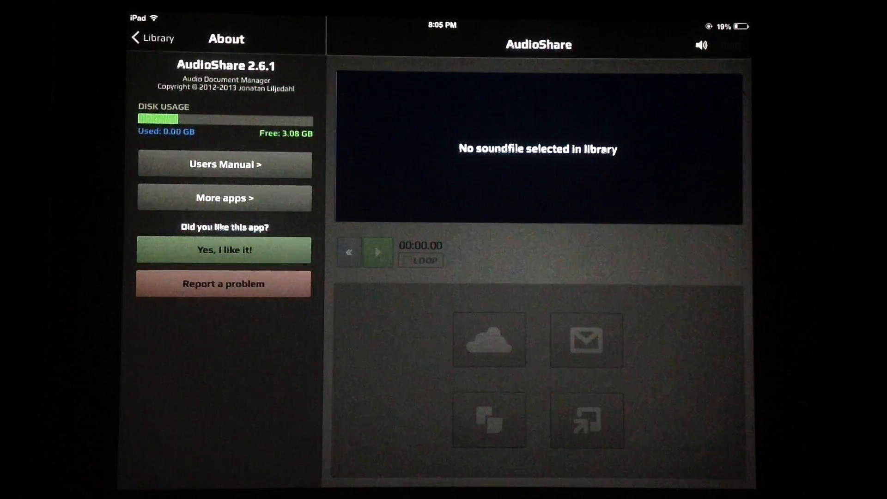
left_click(152, 38)
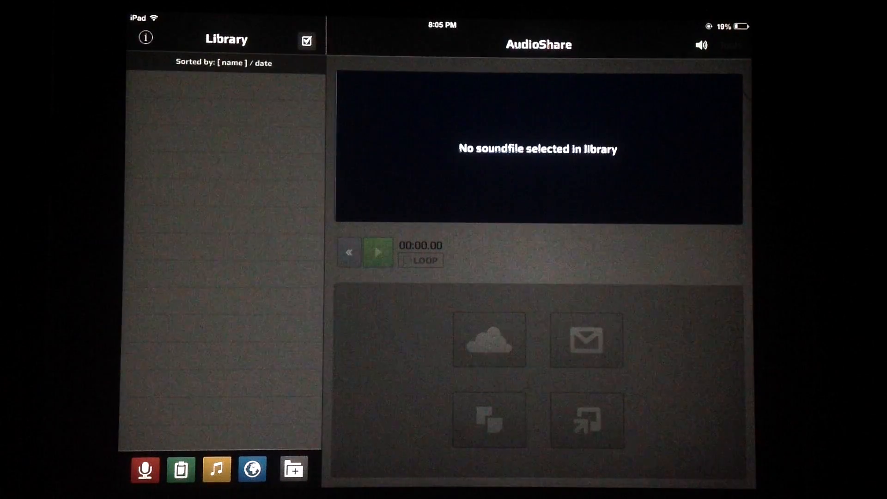
Step: Open the Recorder using the red microphone button at the library's bottom
left_click(701, 45)
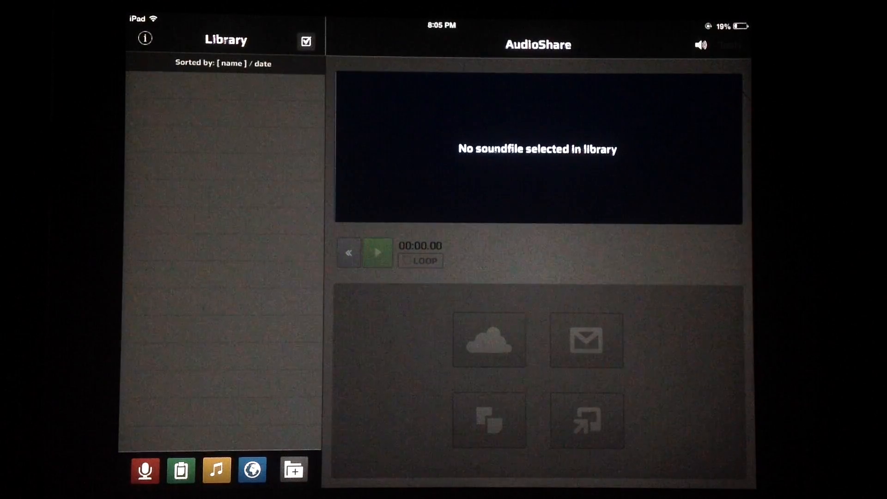
left_click(144, 470)
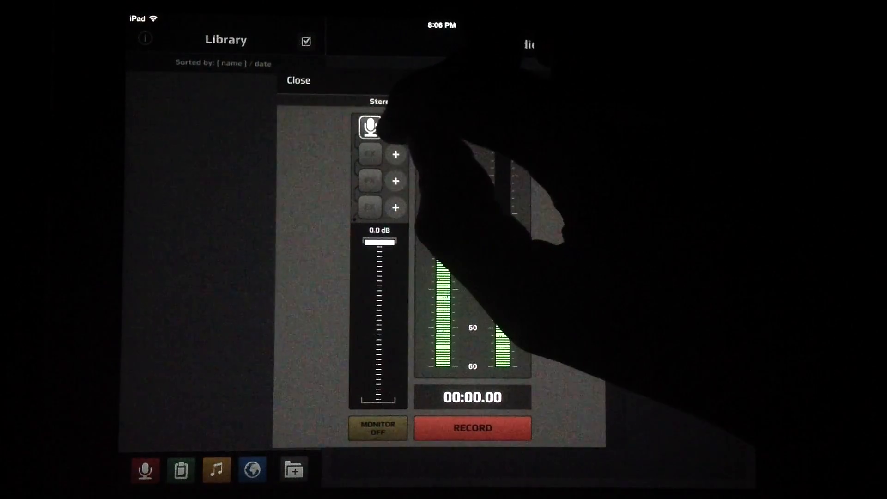
Step: Record a short microphone clip and stop it, saving Recorded Audio.wav
left_click(370, 125)
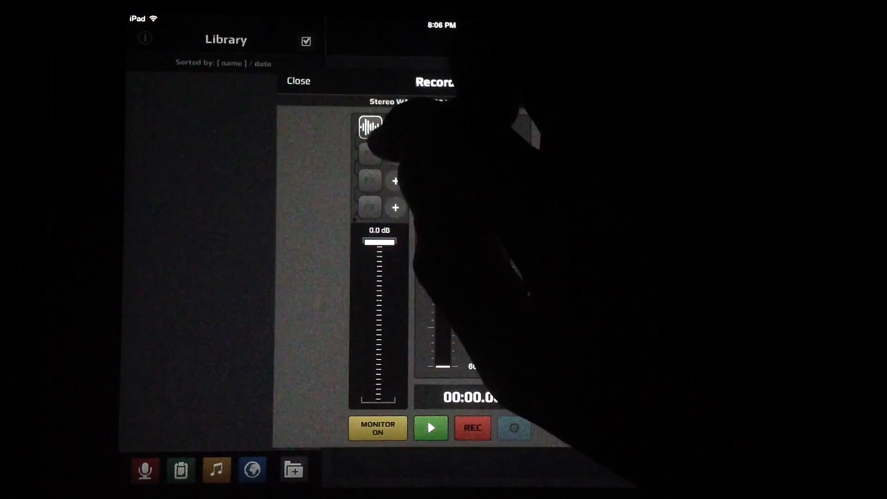
left_click(369, 125)
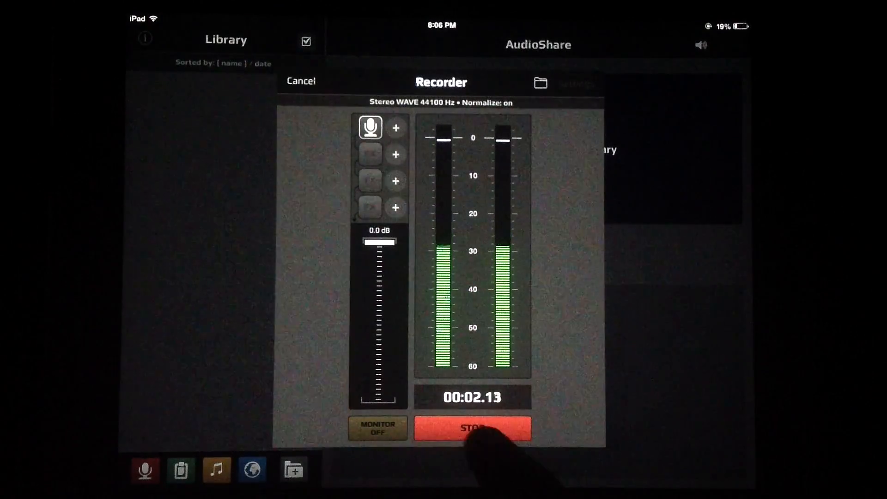
left_click(472, 429)
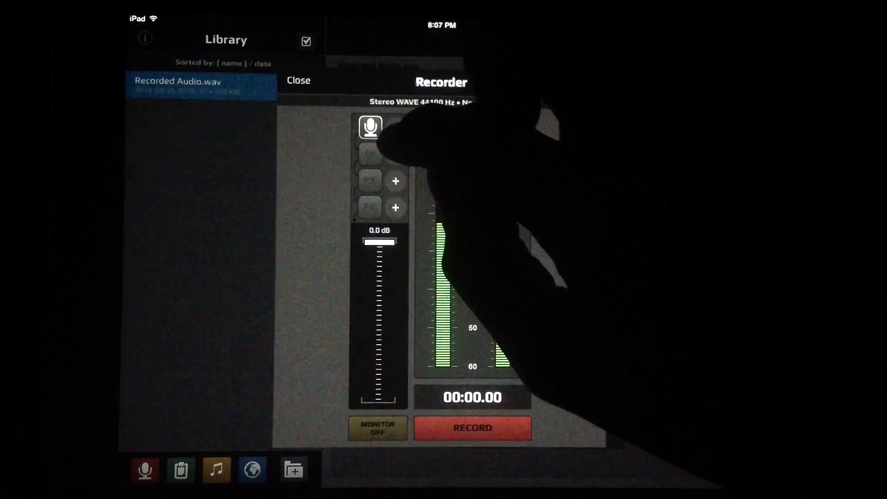
Step: Add the Yonac ToneStack effect to an FX slot and record a second clip
left_click(370, 126)
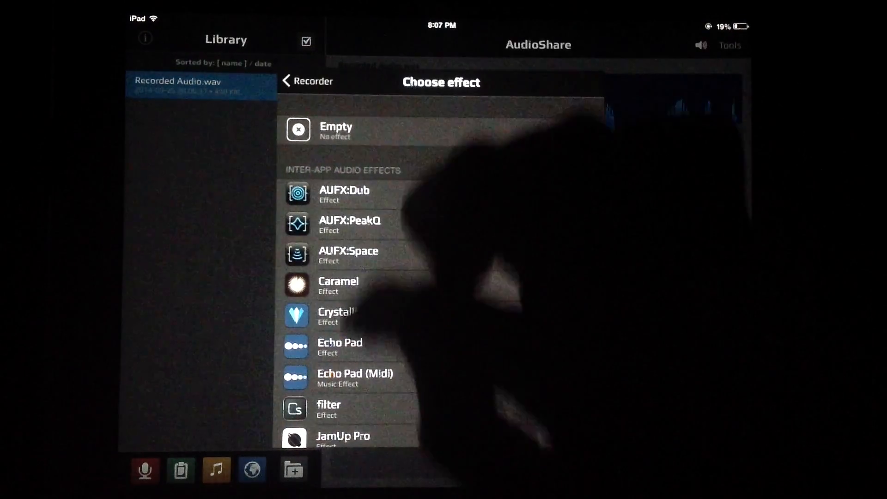
scroll("down", 3)
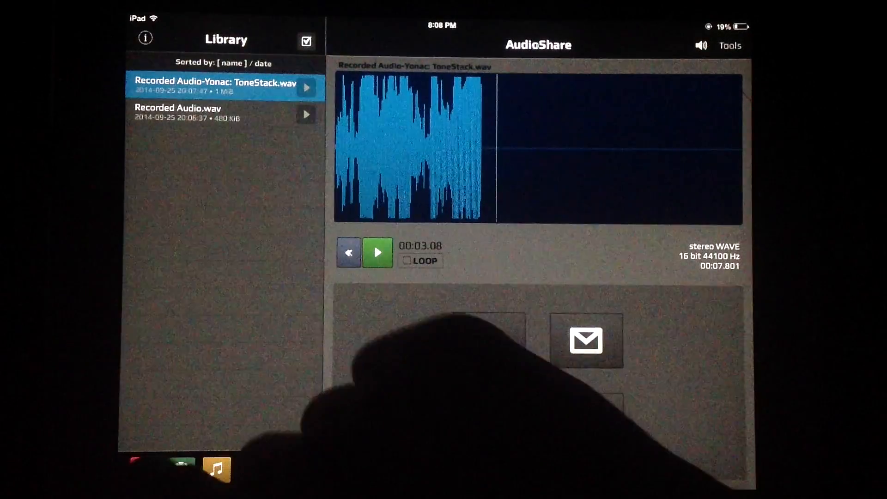
Step: Reopen the Recorder with ToneStack loaded in the FX slot
left_click(144, 470)
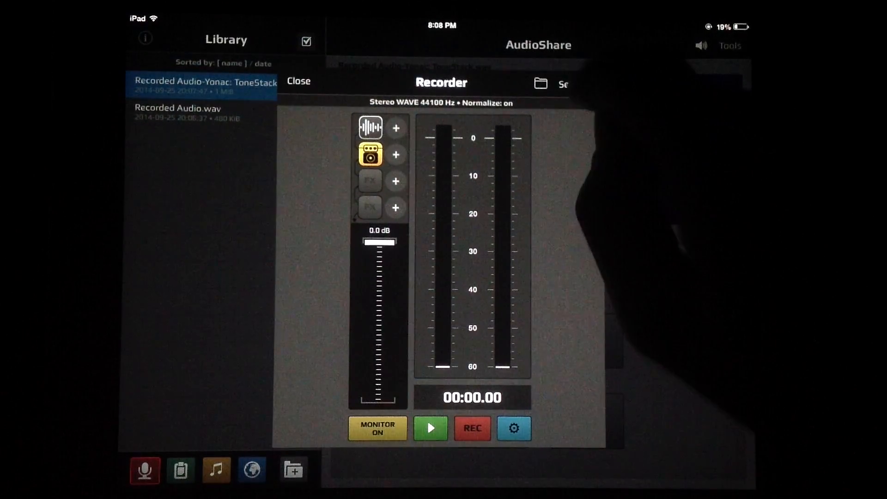
Step: Enable Normalize in Rec Settings and close the Recorder
left_click(512, 428)
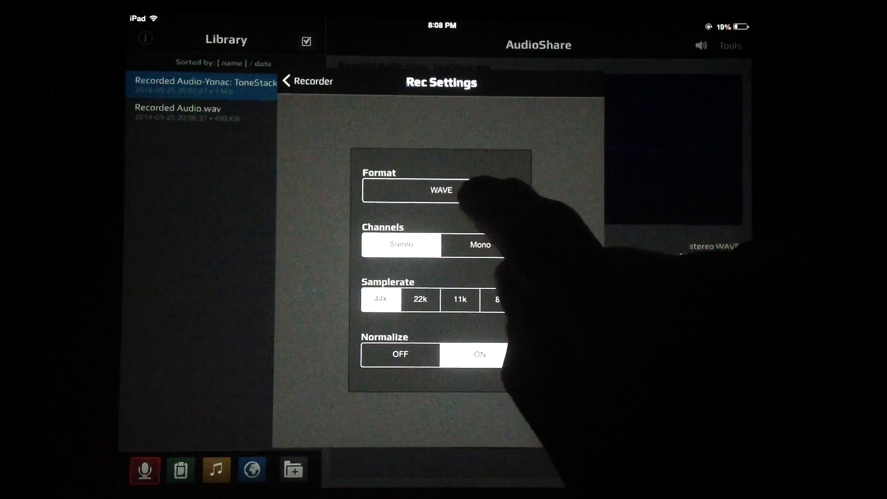
left_click(441, 189)
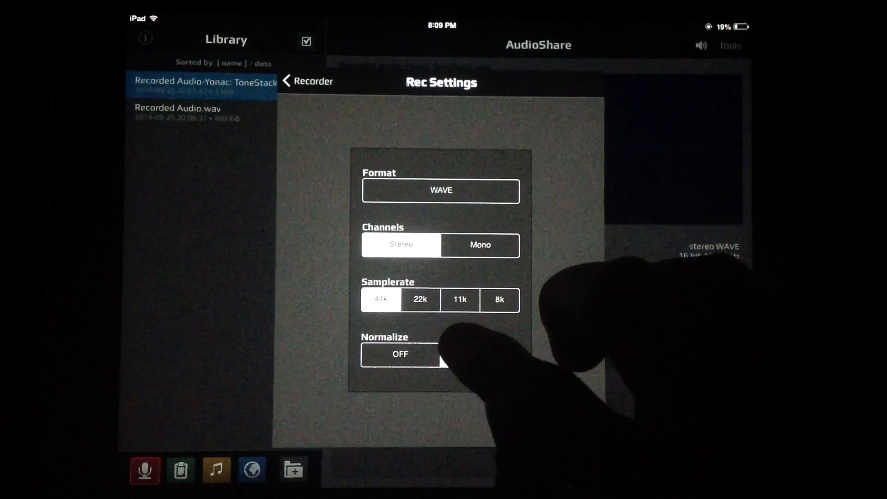
left_click(308, 81)
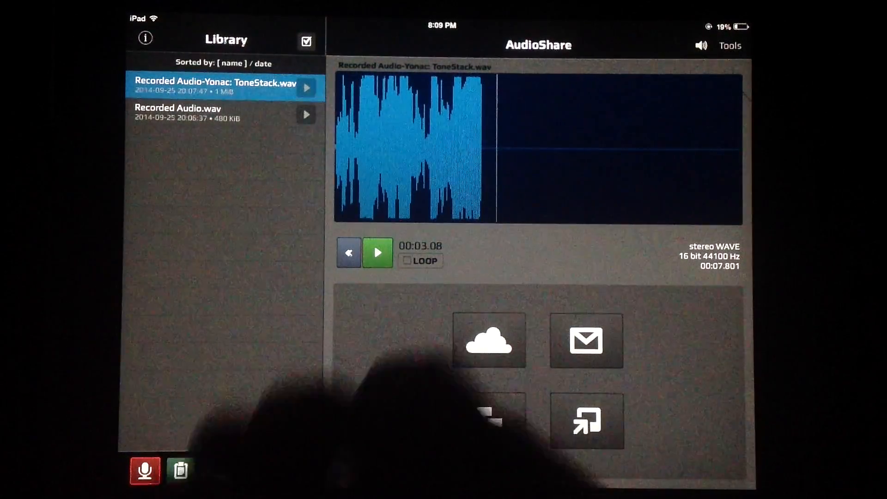
Step: Import a song from the device's music library Songs list
left_click(179, 470)
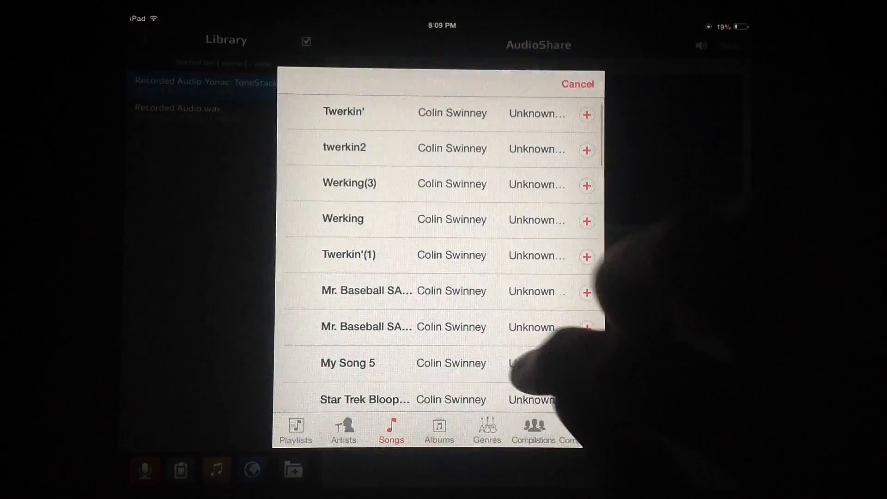
scroll("down", 3)
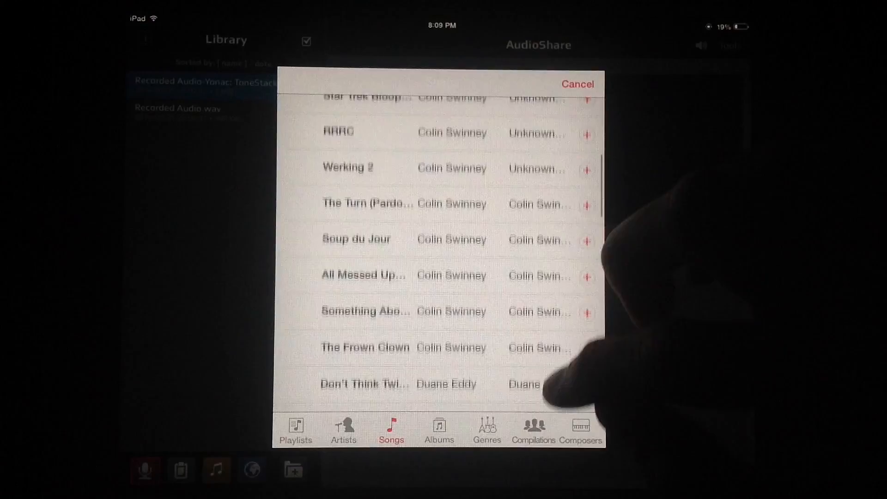
scroll("down", 3)
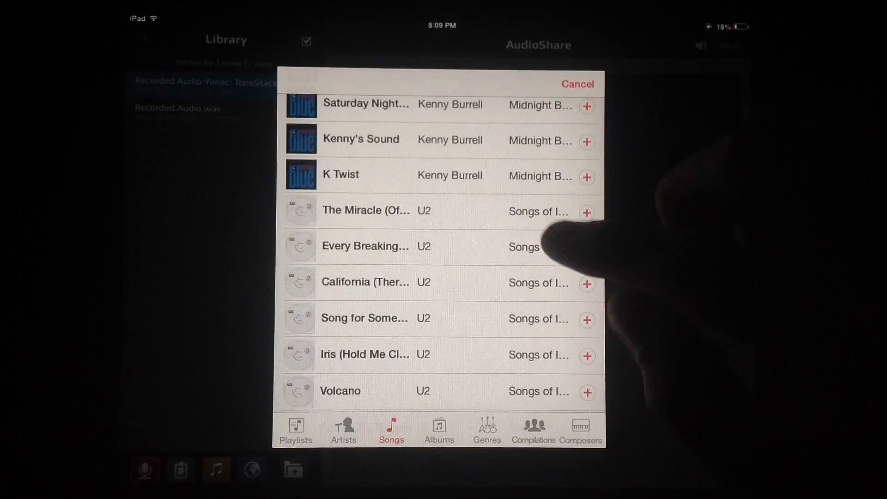
scroll("down", 3)
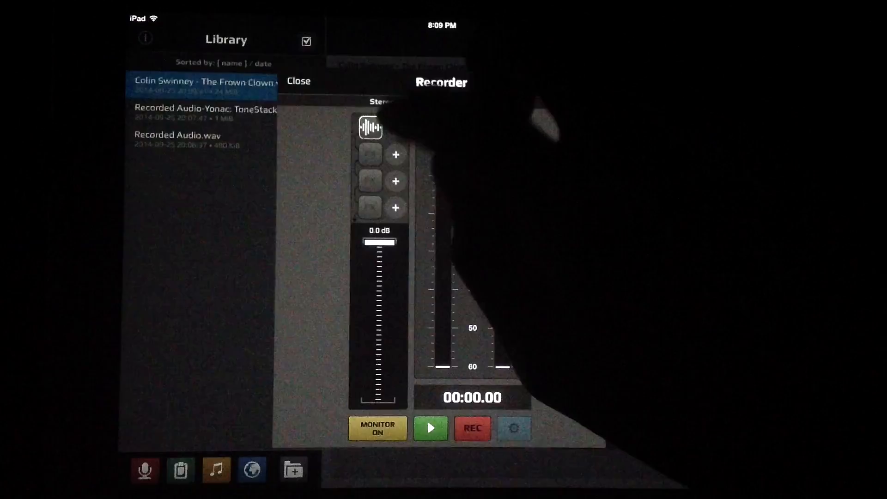
Step: Load Colin Swinney - The Frown Clown.wav to show its waveform and share options
left_click(298, 81)
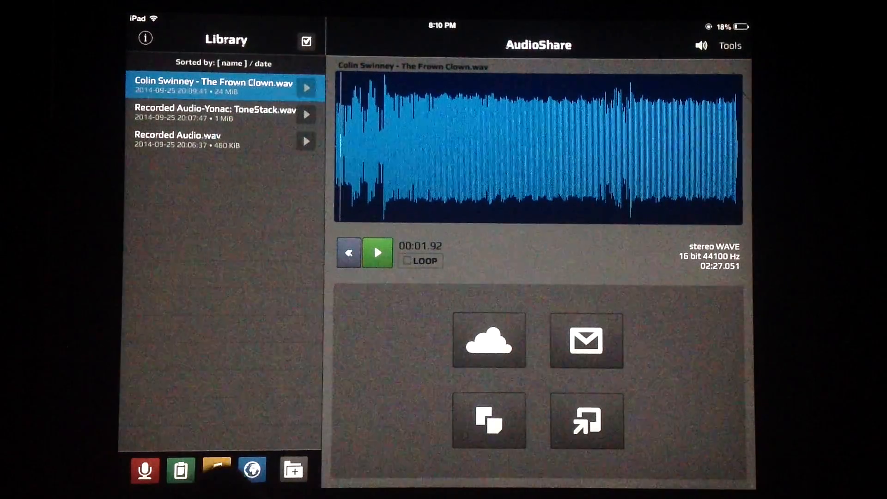
left_click(252, 469)
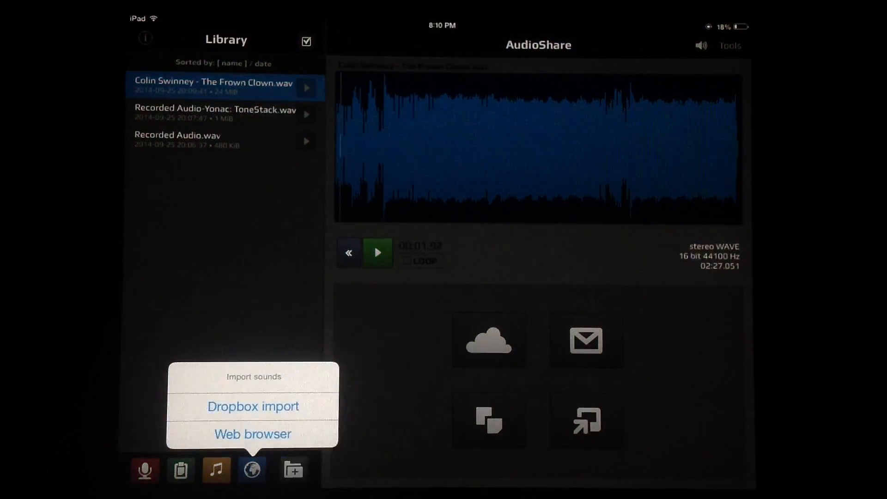
Step: Import the 120 CM Strings 4Bars.wav and 120 Dirty Drums 4B.wav loops from Dropbox
left_click(252, 405)
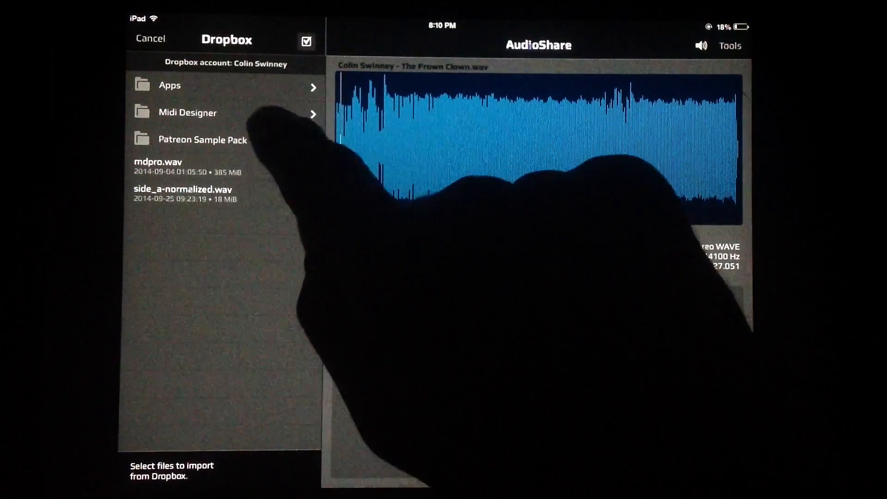
left_click(201, 139)
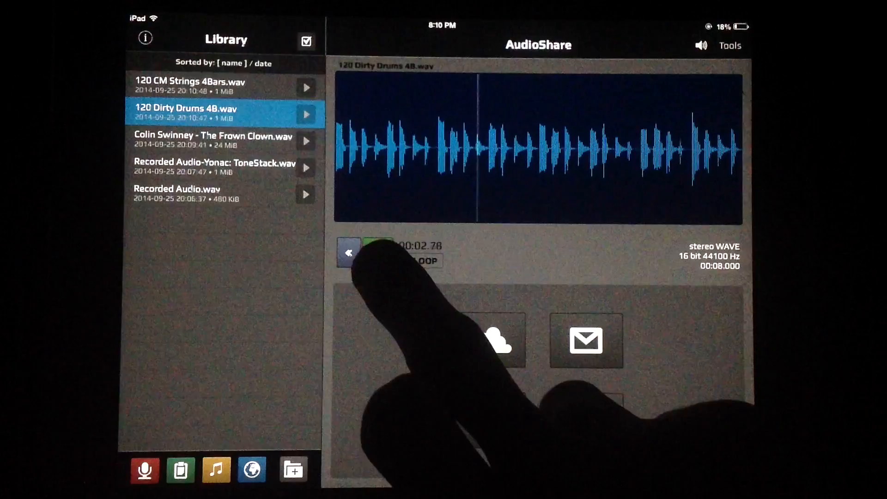
left_click(378, 252)
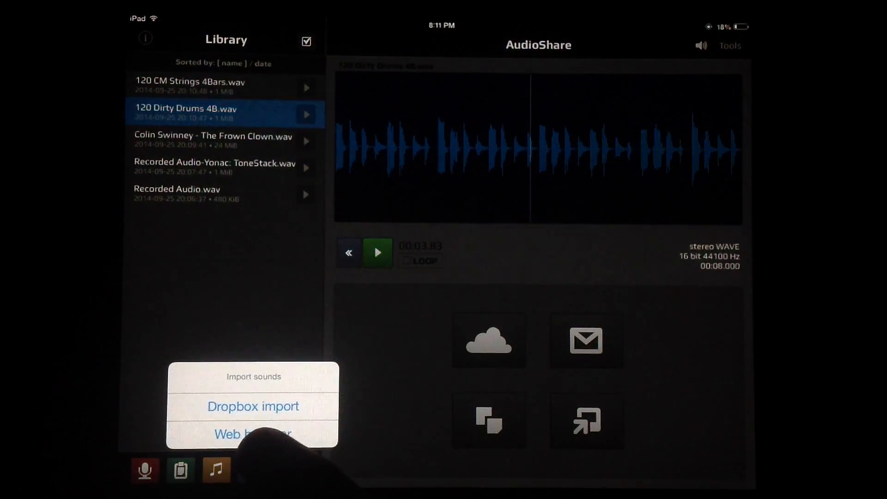
left_click(252, 434)
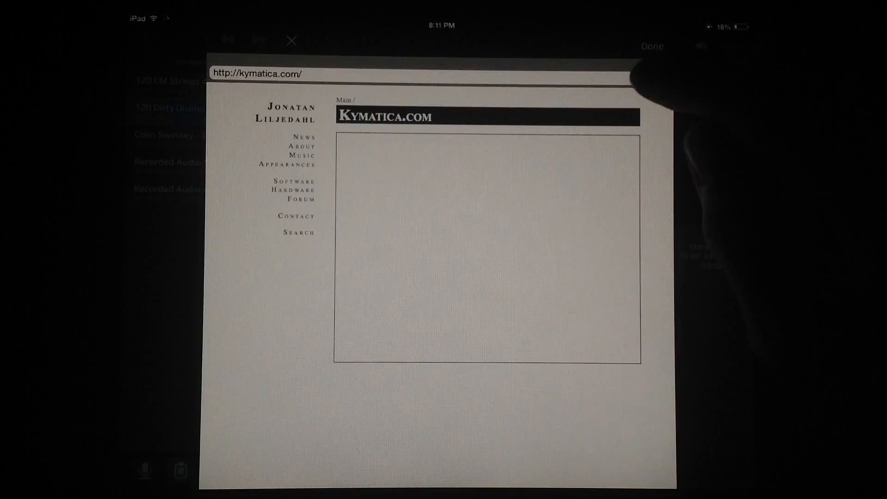
type("soundcloud.com")
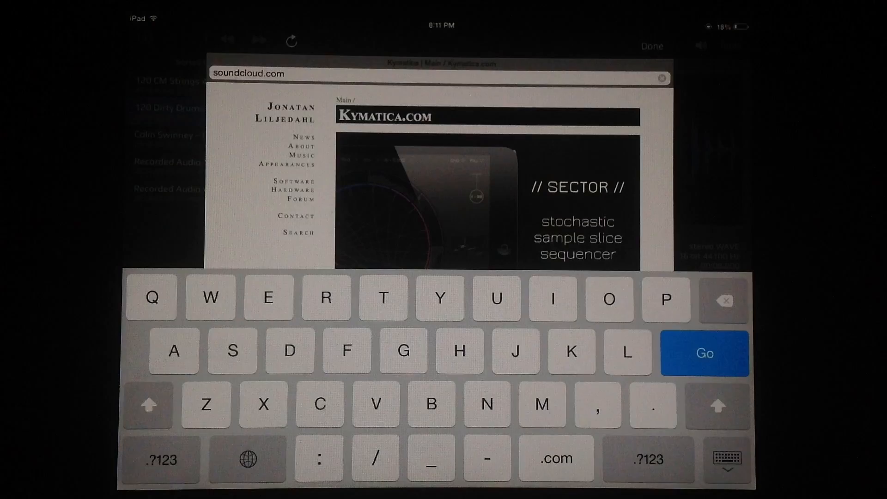
type("/")
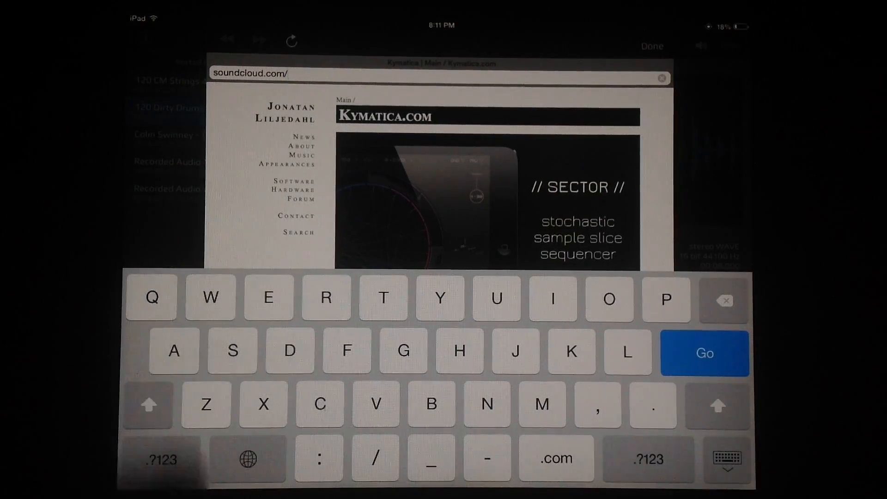
type("colin-swinney.com")
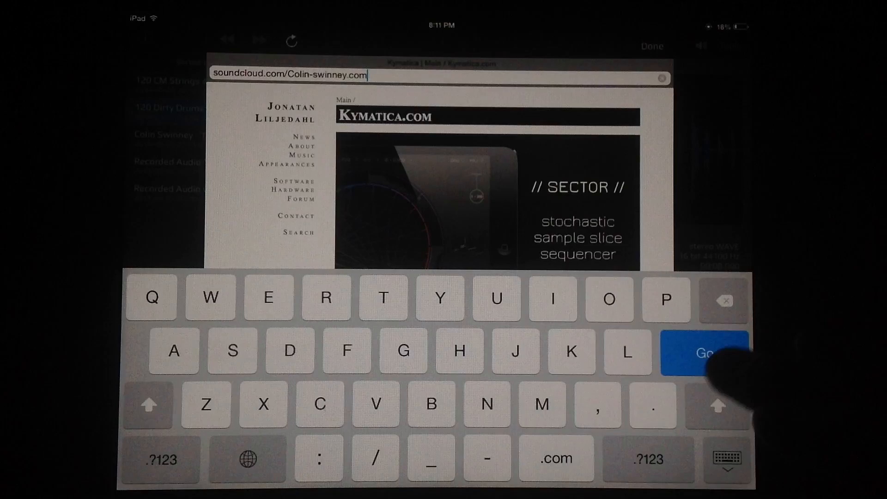
left_click(703, 353)
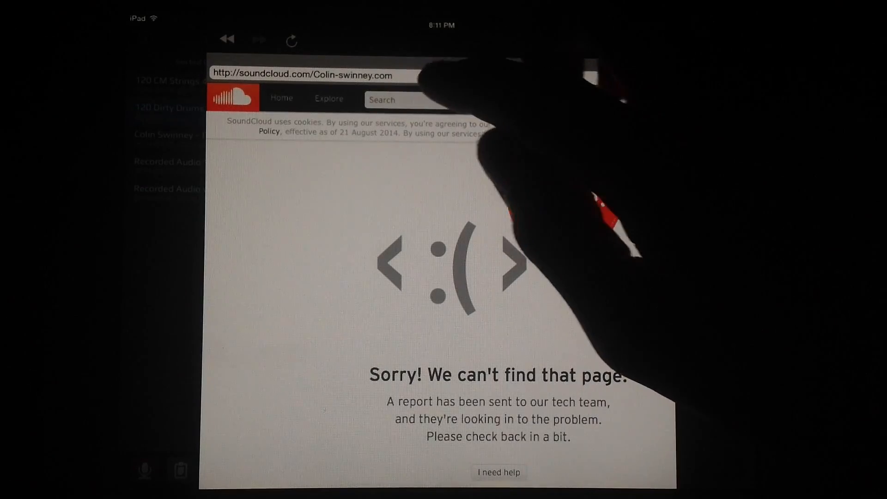
left_click(306, 75)
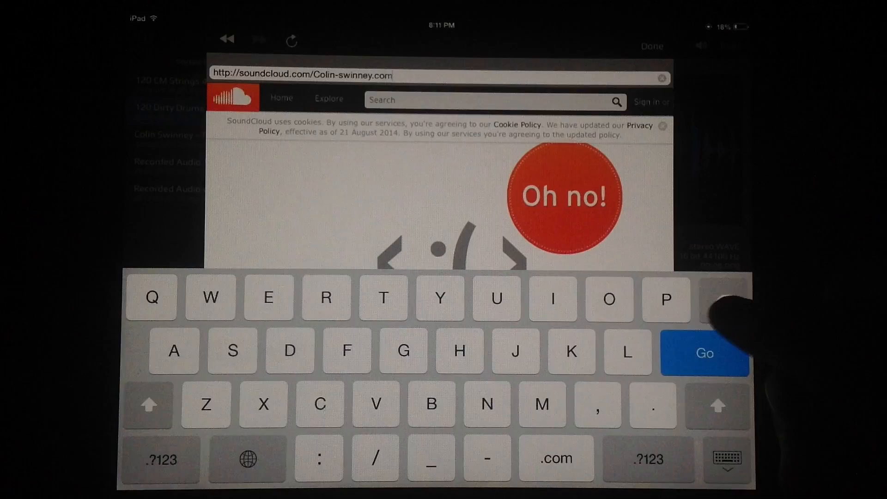
left_click(703, 354)
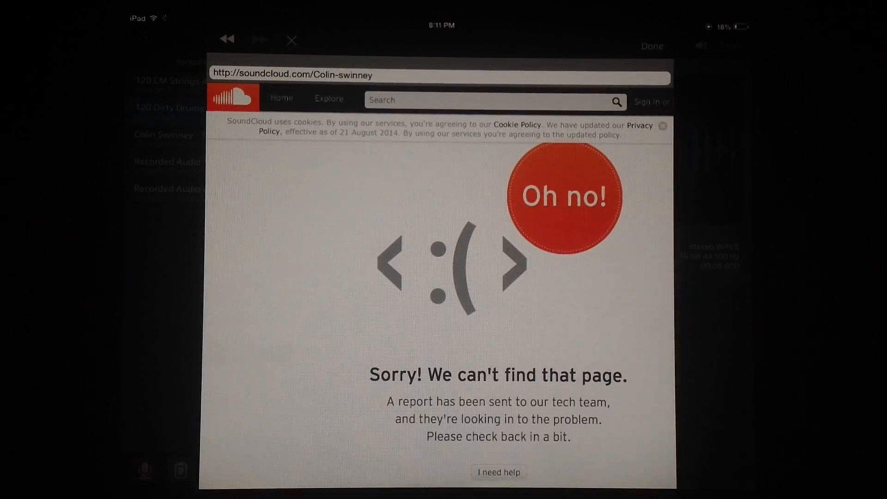
left_click(291, 41)
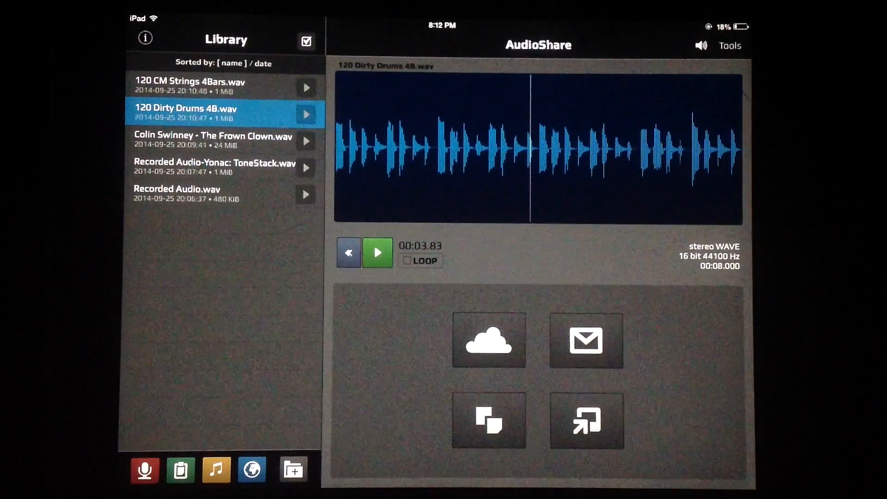
Step: Load the 120 CM Strings 4Bars loop, preview it, and pause playback
left_click(292, 469)
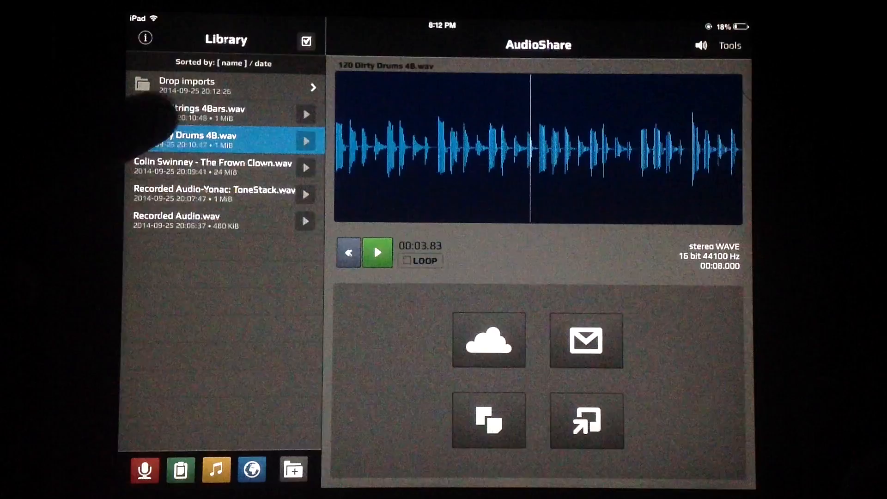
left_click(221, 113)
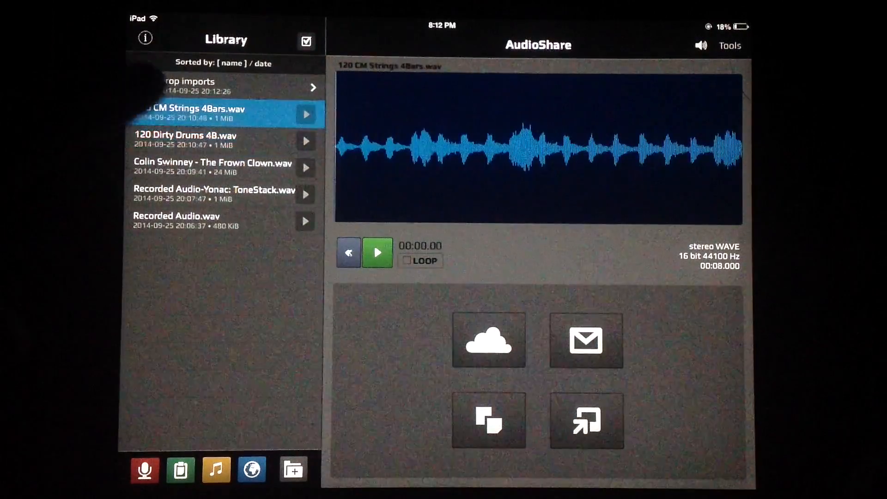
left_click(377, 252)
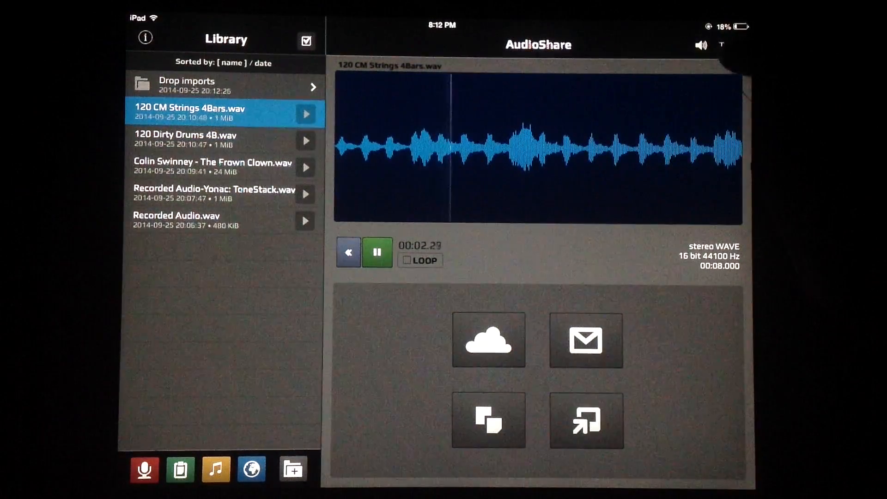
left_click(730, 45)
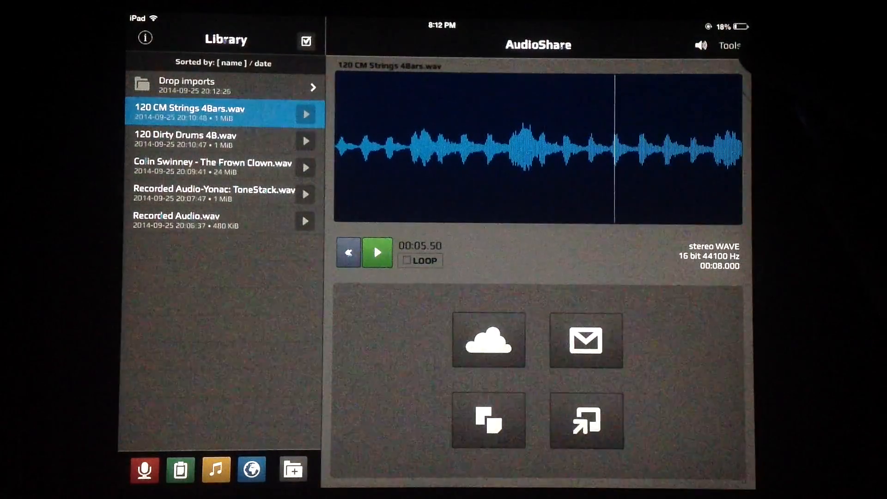
left_click(730, 45)
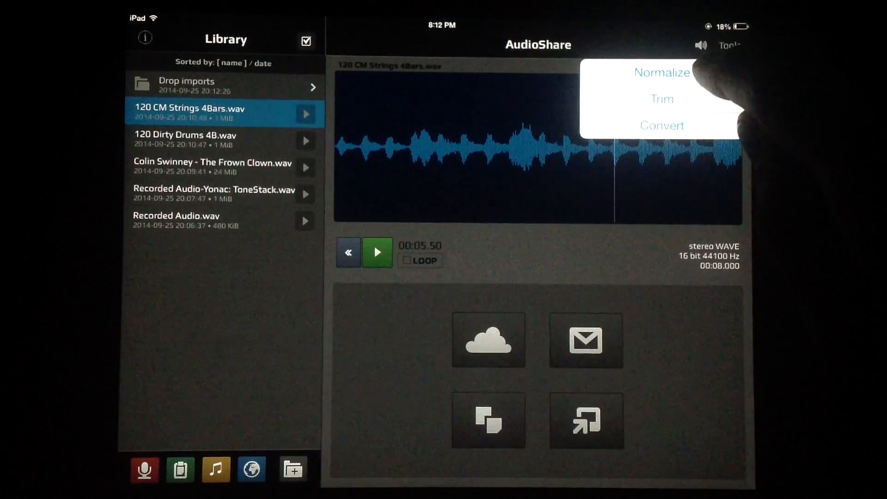
Step: Normalize the original strings loop into 120 CM Strings 4Bars-normalized.wav
left_click(661, 72)
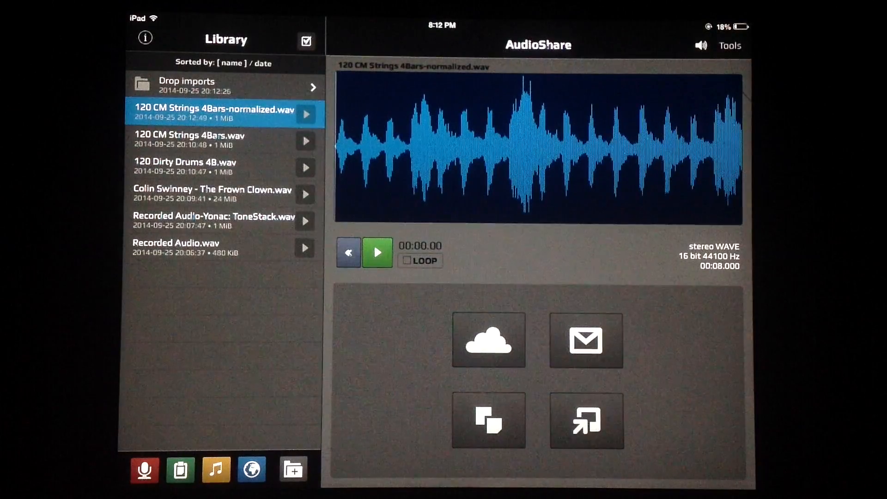
left_click(377, 252)
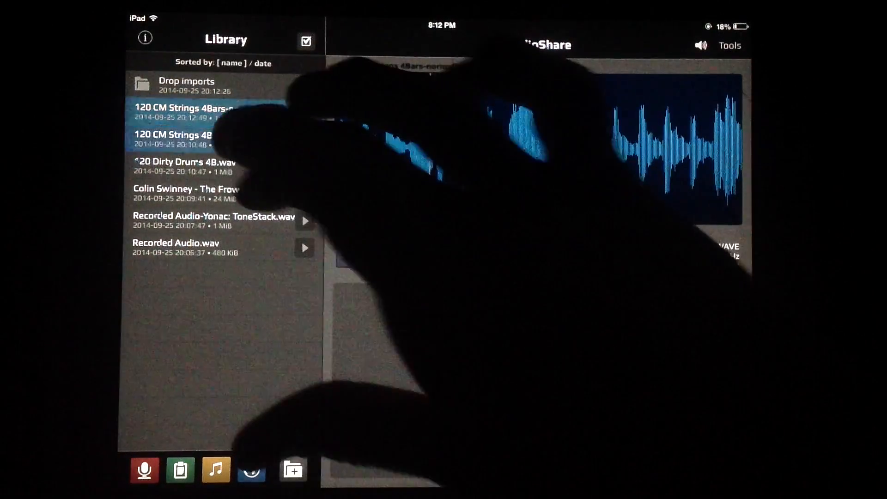
left_click(198, 139)
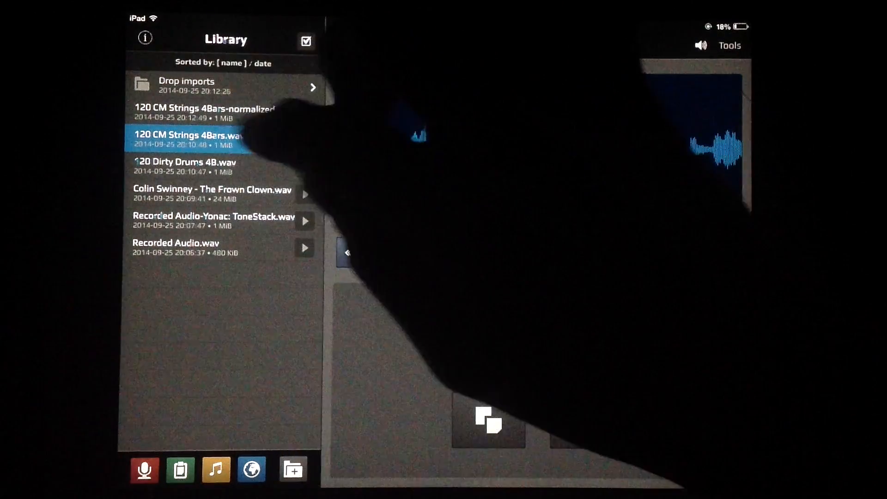
left_click(220, 113)
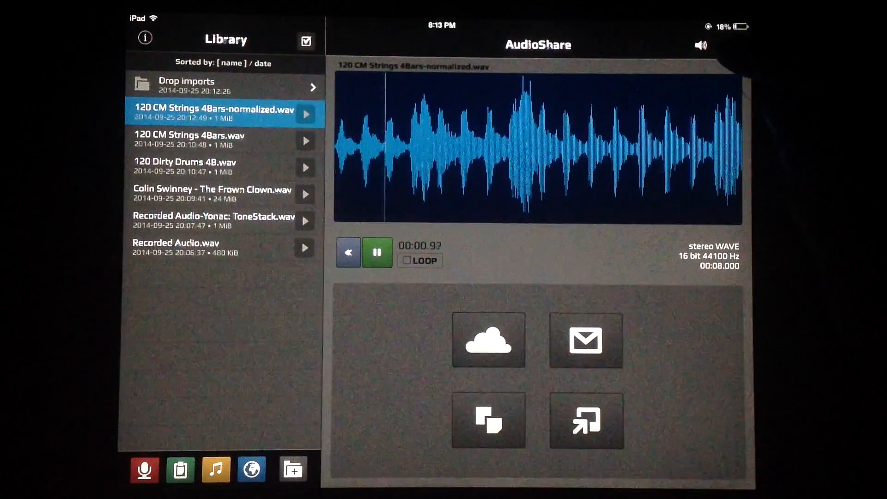
Step: Start trimming the normalized strings loop and narrow the selection to about 1.409–3.405 s
left_click(729, 46)
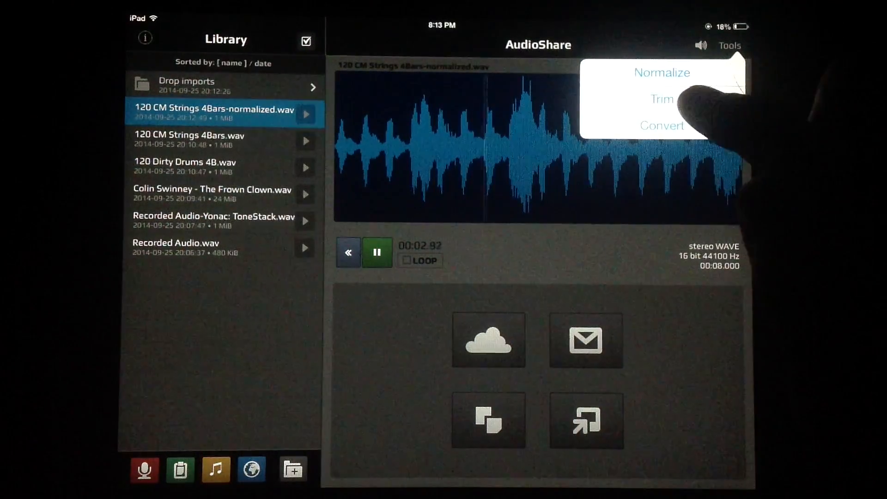
left_click(661, 99)
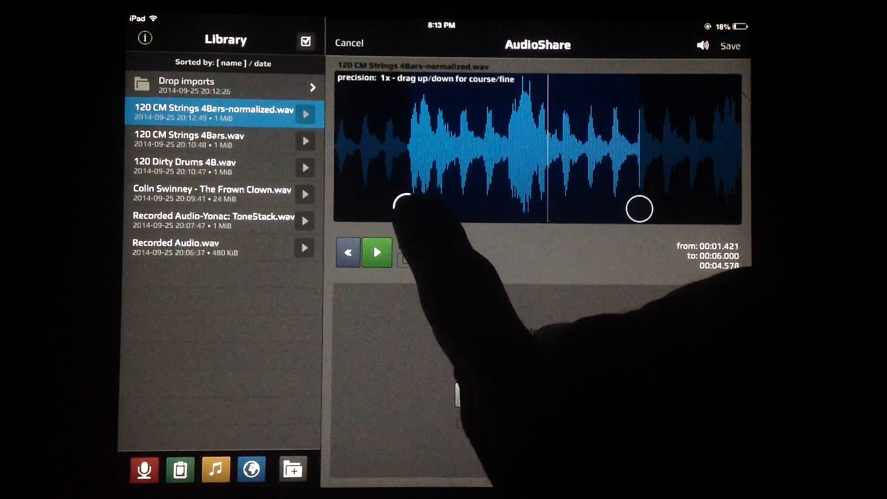
left_click_drag(639, 208, 495, 201)
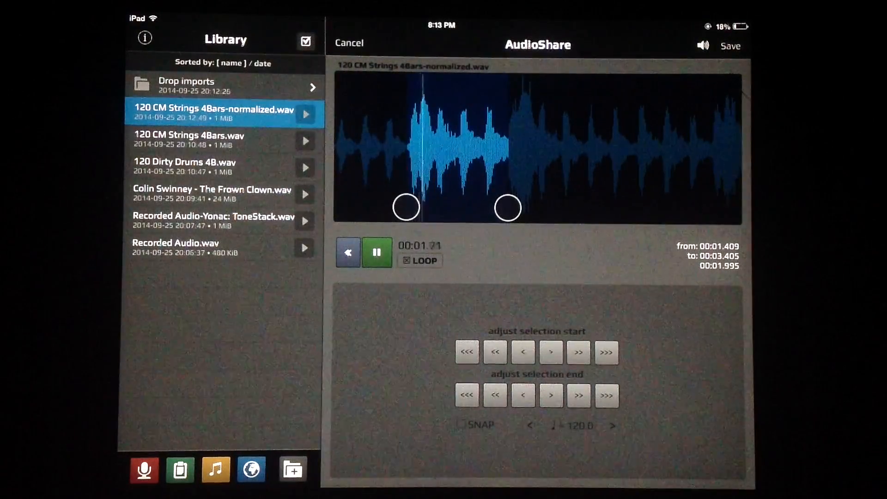
Step: Nudge the trim start to 1.483 s and save the selection as a trimmed copy
left_click(376, 252)
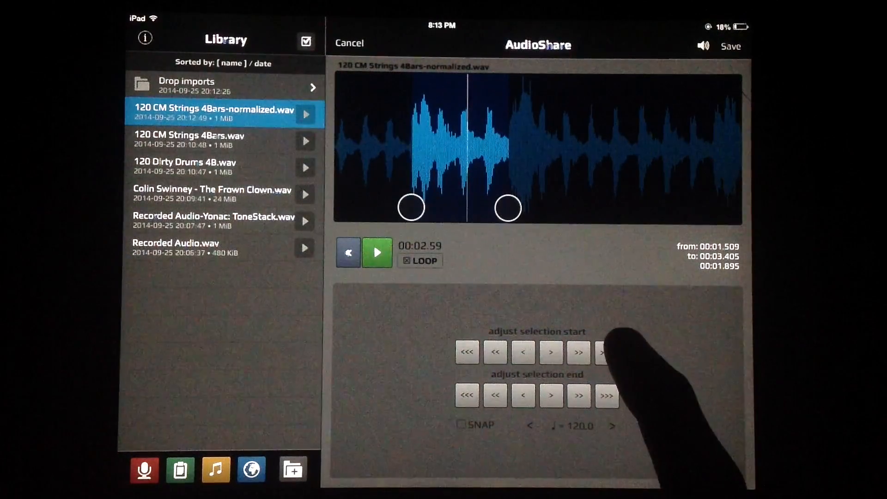
left_click(466, 352)
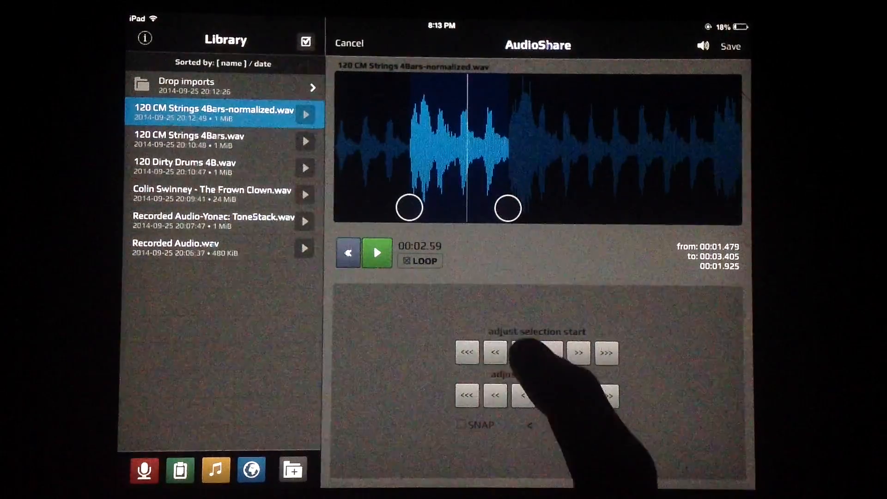
left_click(376, 253)
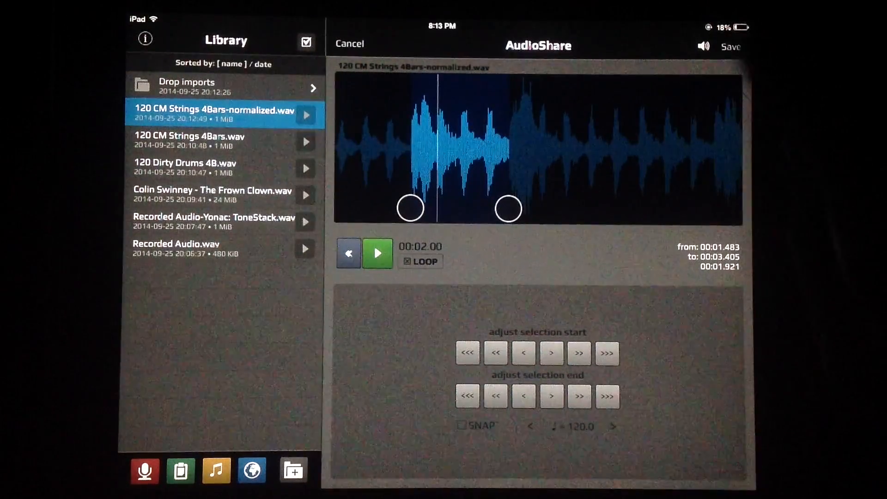
left_click(731, 46)
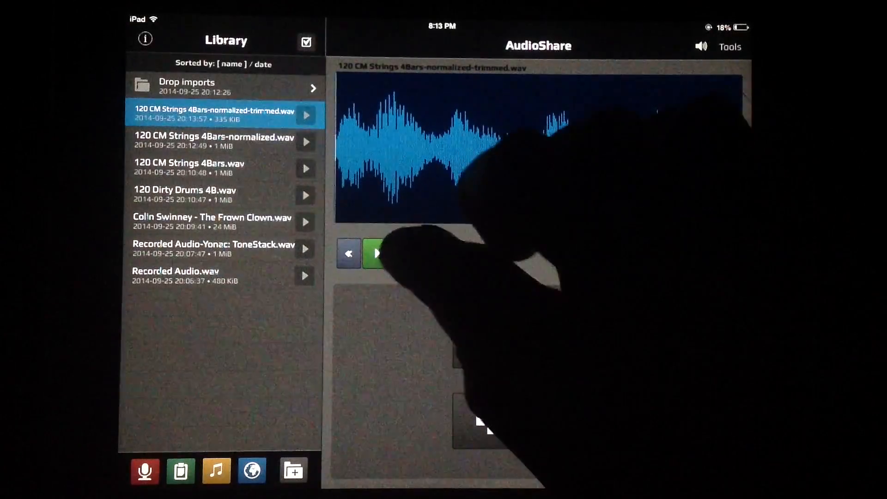
Step: Return to the normalized strings loop in the library
left_click(377, 252)
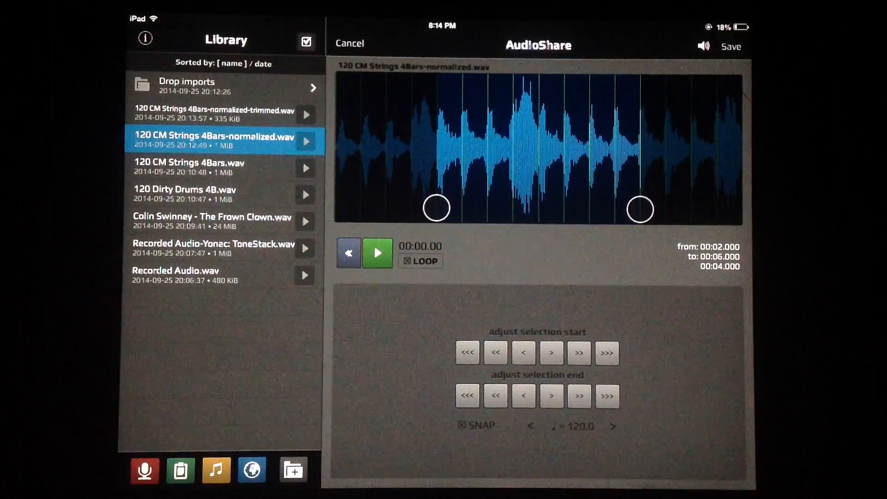
Step: Adjust the snap tempo and save the 2–6 s selection as normalized-trimmed(1).wav
left_click(613, 426)
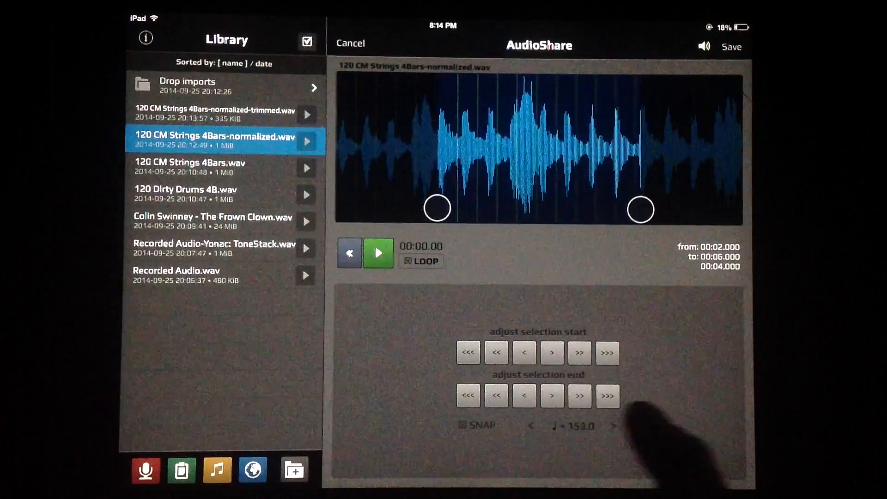
left_click(612, 425)
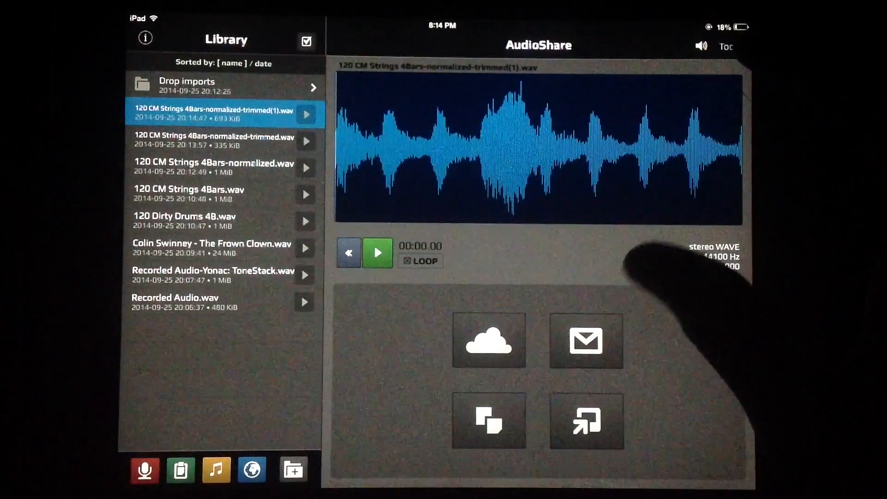
Step: Open the rename option for the four-second trimmed(1) copy
left_click(729, 46)
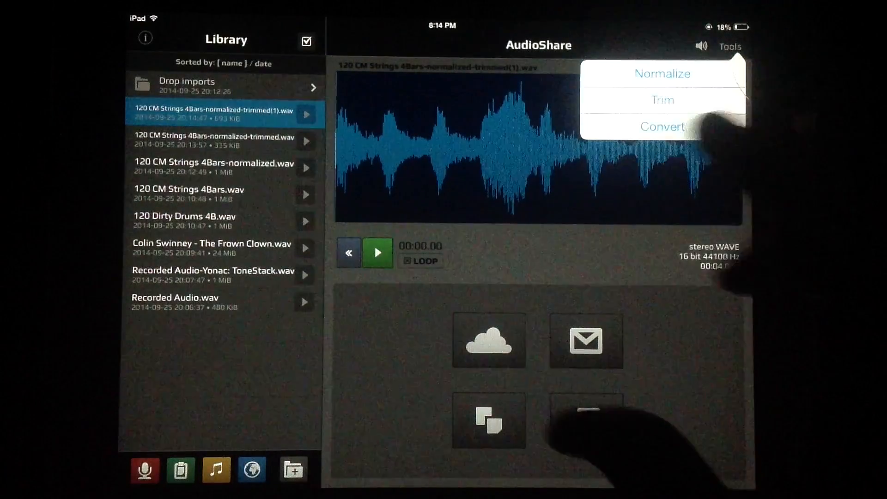
left_click(662, 126)
type("Fknal")
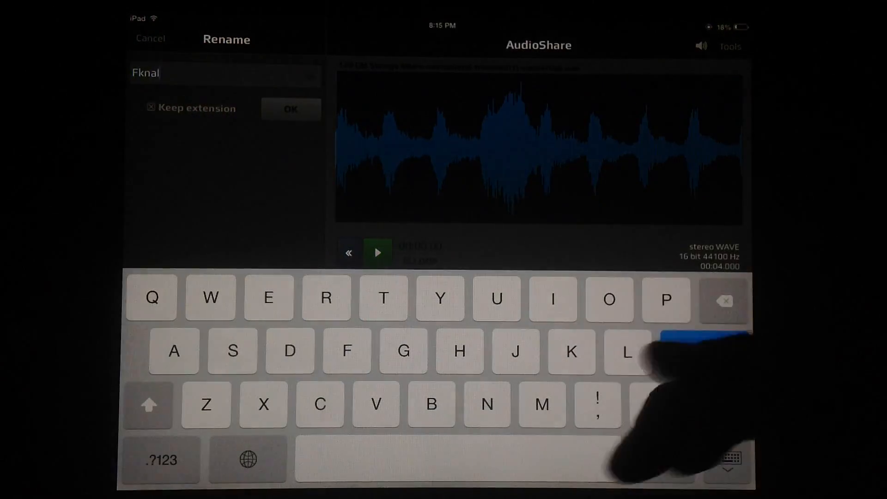
Step: Rename the four-second copy to 'Final product.wav', keeping the extension
type("Final pr")
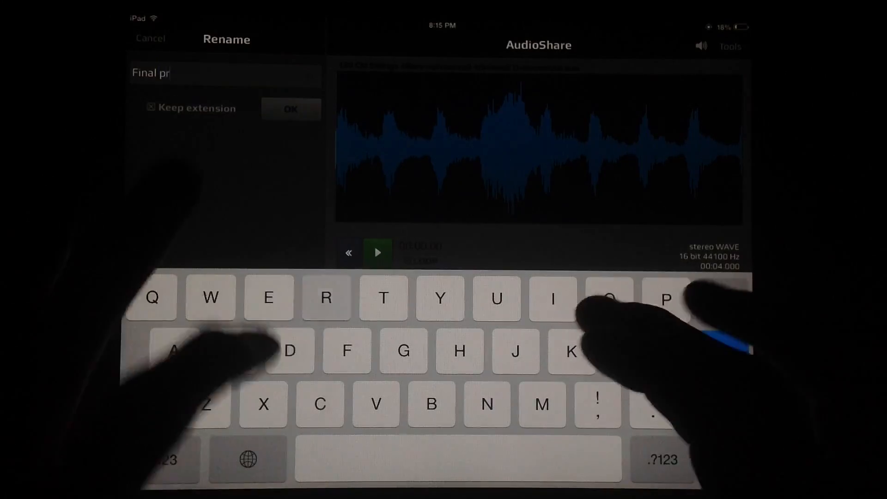
left_click(290, 108)
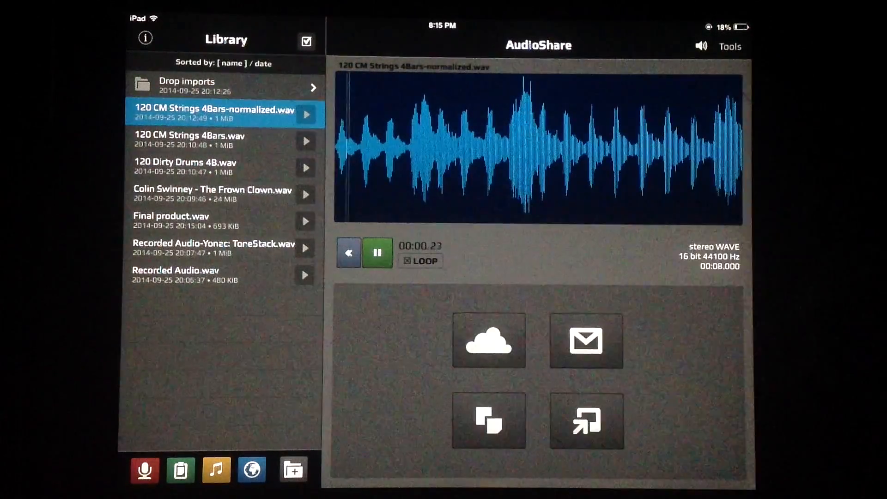
Step: Pause the normalized strings loop at about 00:02.04
left_click(377, 252)
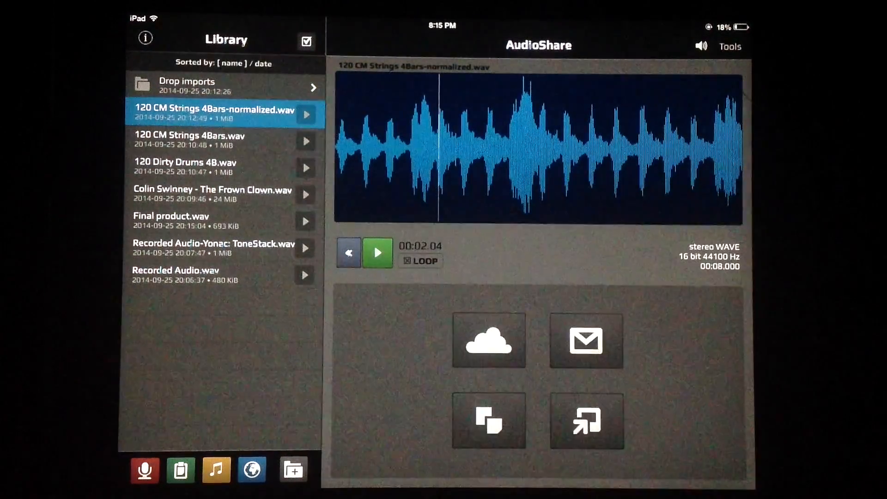
left_click(489, 340)
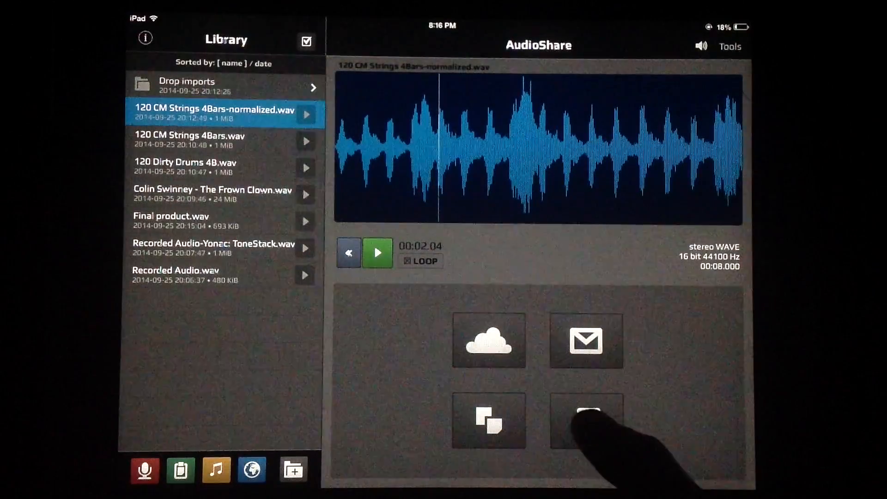
left_click(586, 421)
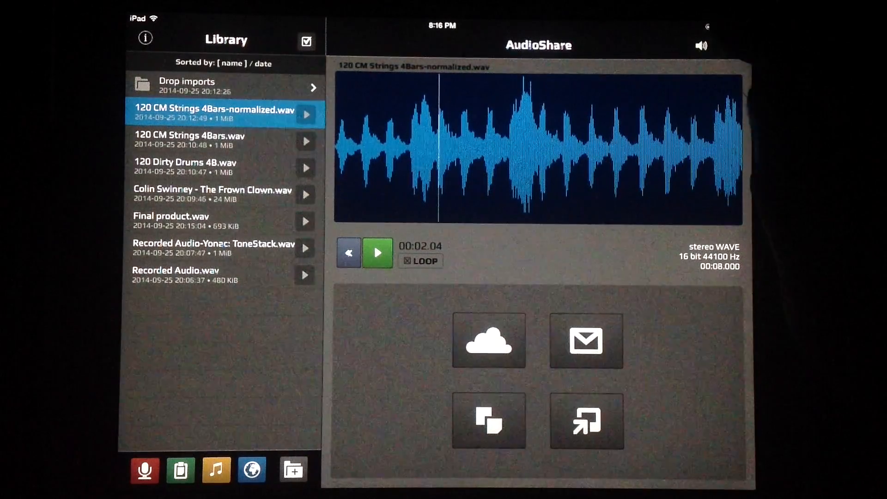
left_click(730, 46)
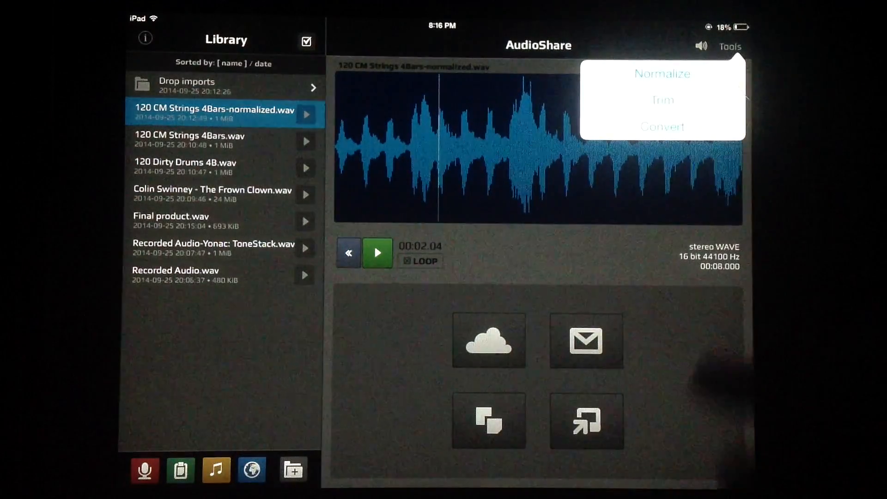
left_click(730, 46)
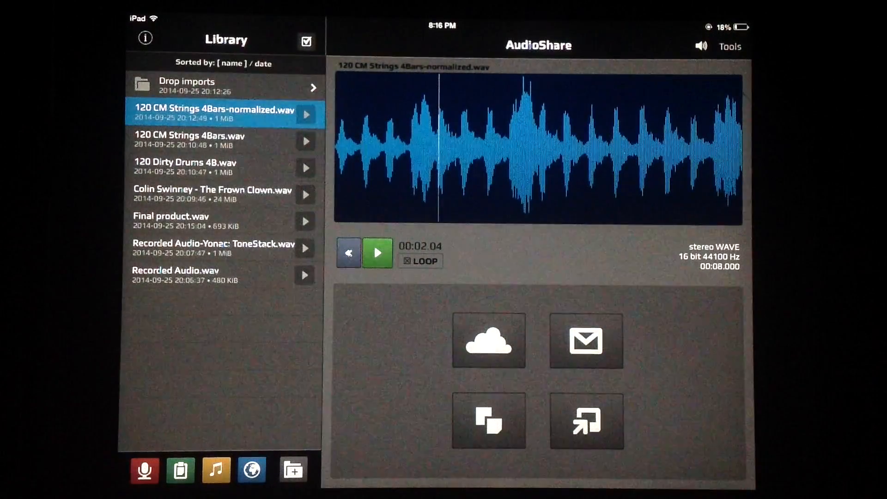